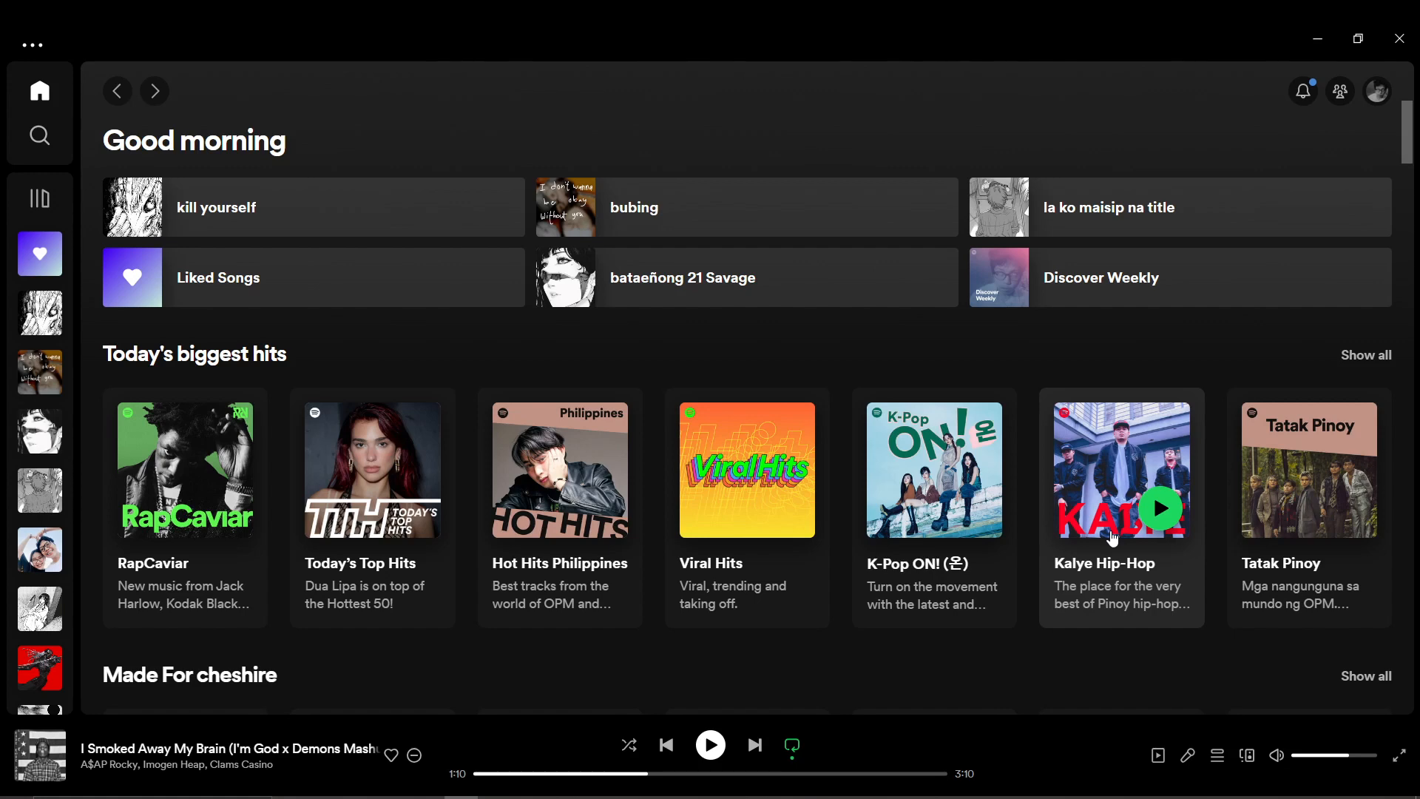
mouse_move(1024, 500)
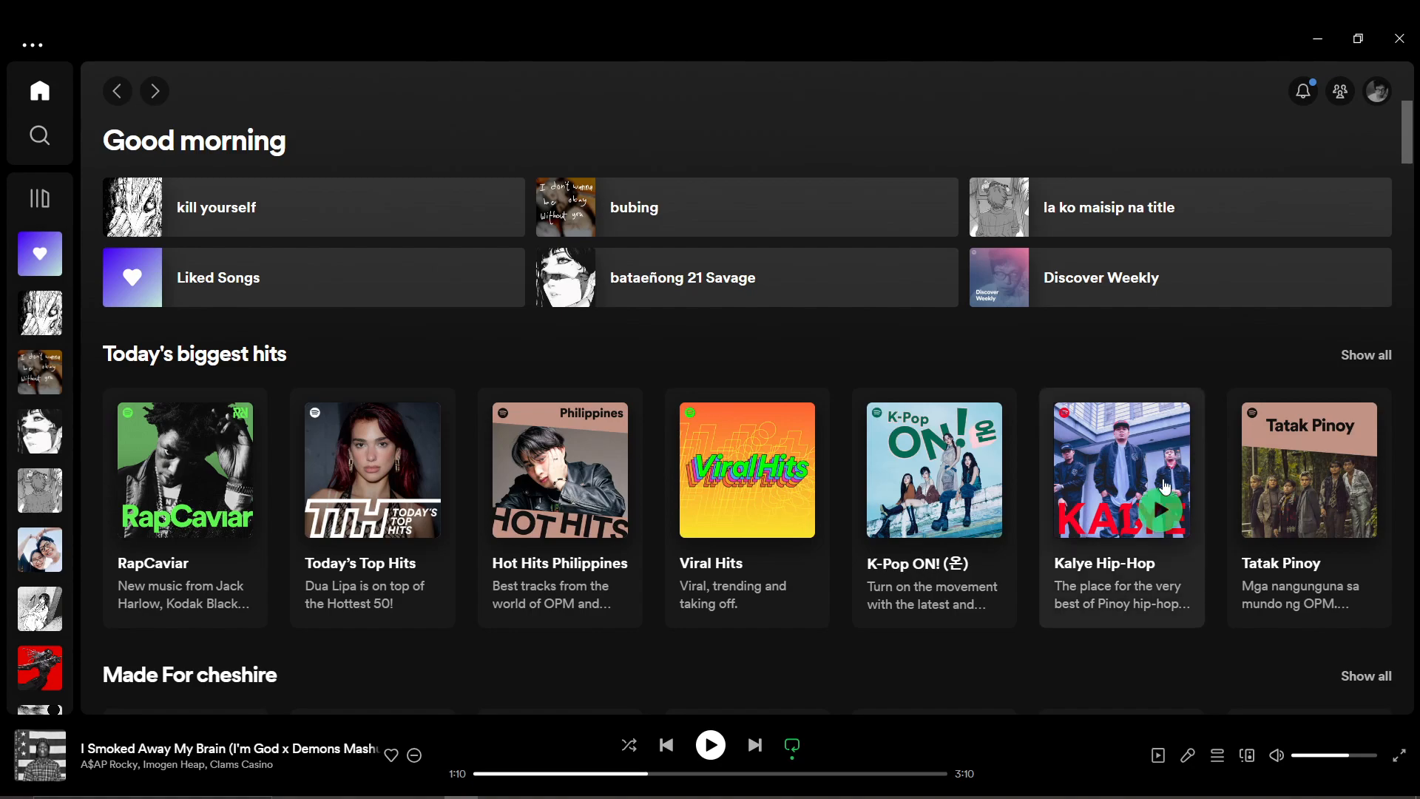
Show the 'self - image' playlist from the sidebar library with its two songs.
scroll("down", 3)
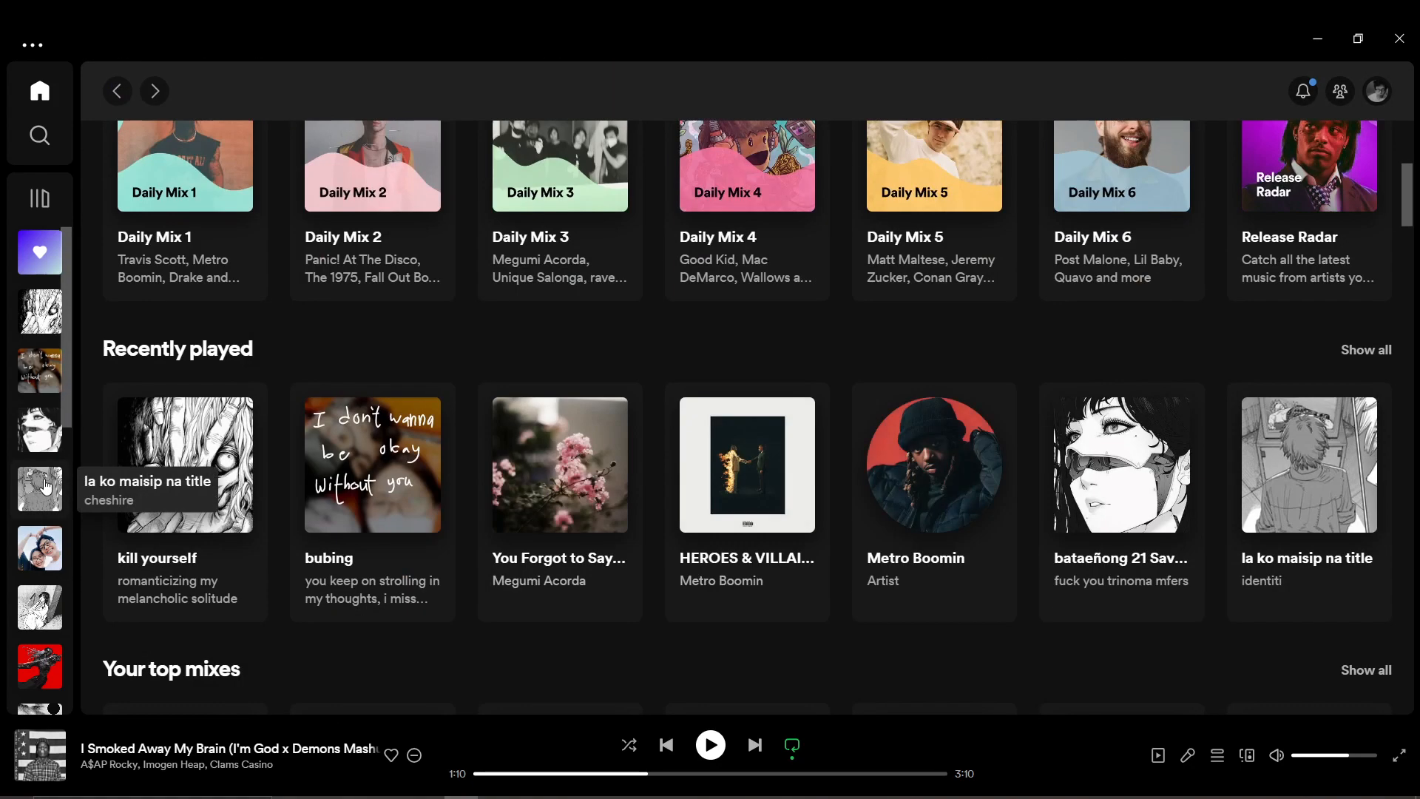
scroll("down", 3)
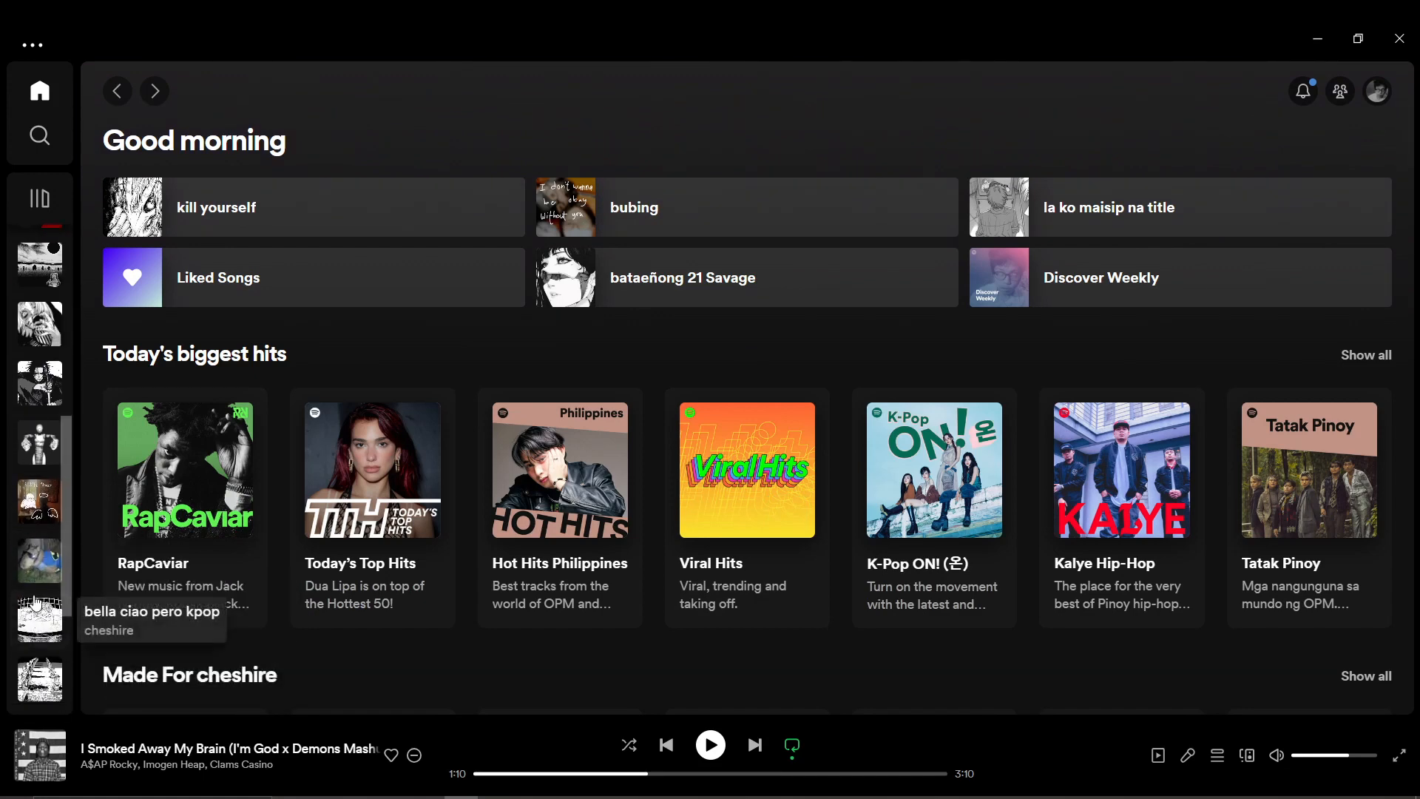
mouse_move(38, 559)
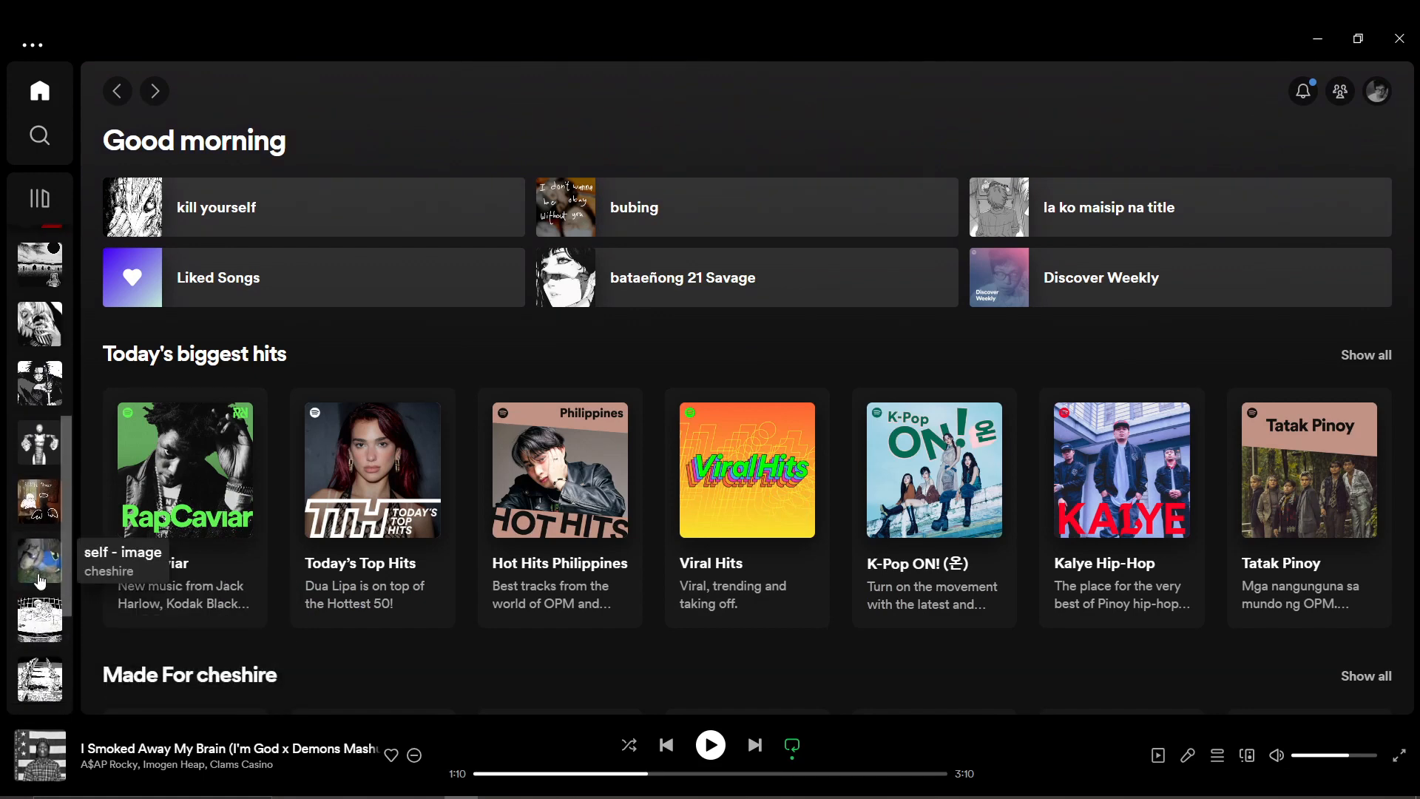
left_click(39, 559)
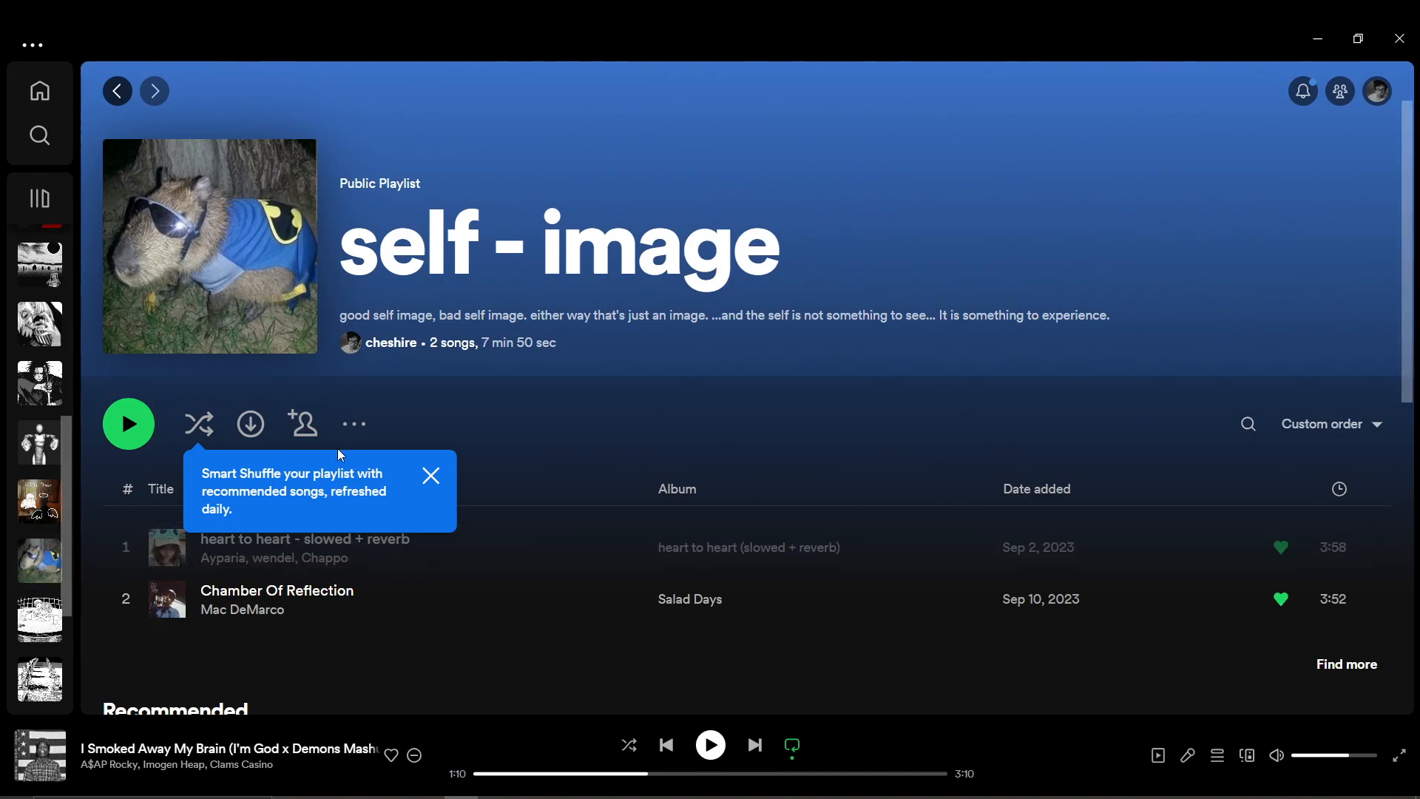
mouse_move(547, 396)
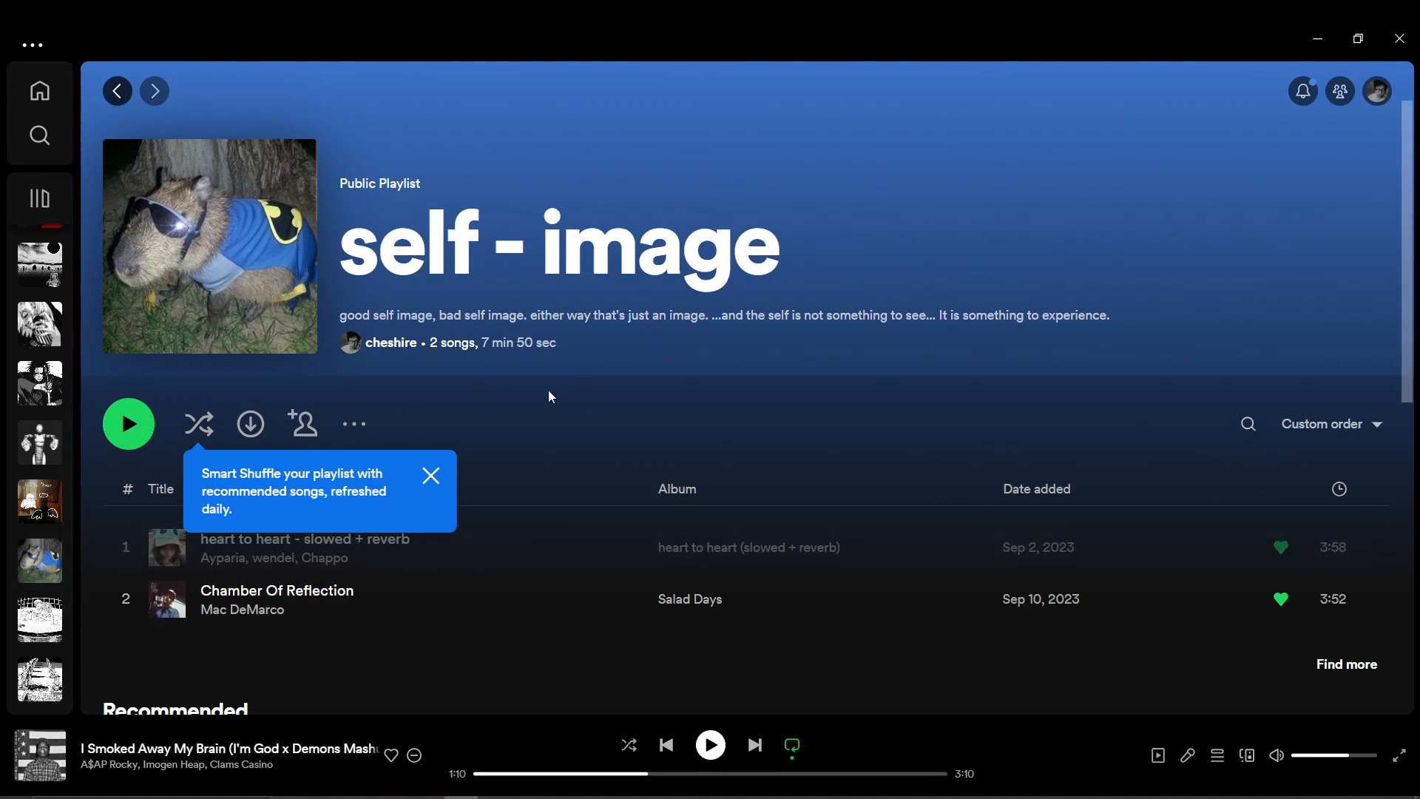
mouse_move(430, 474)
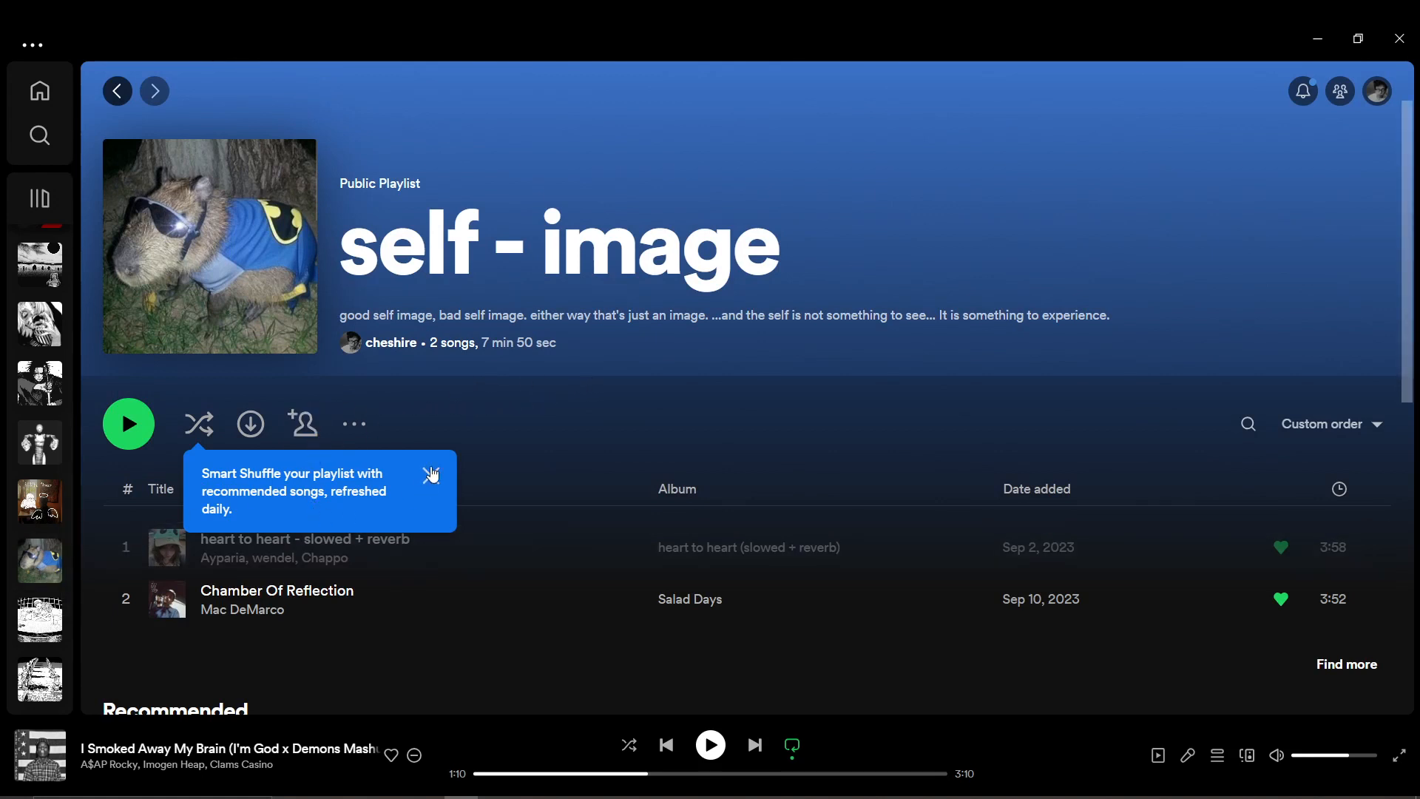
mouse_move(8, 405)
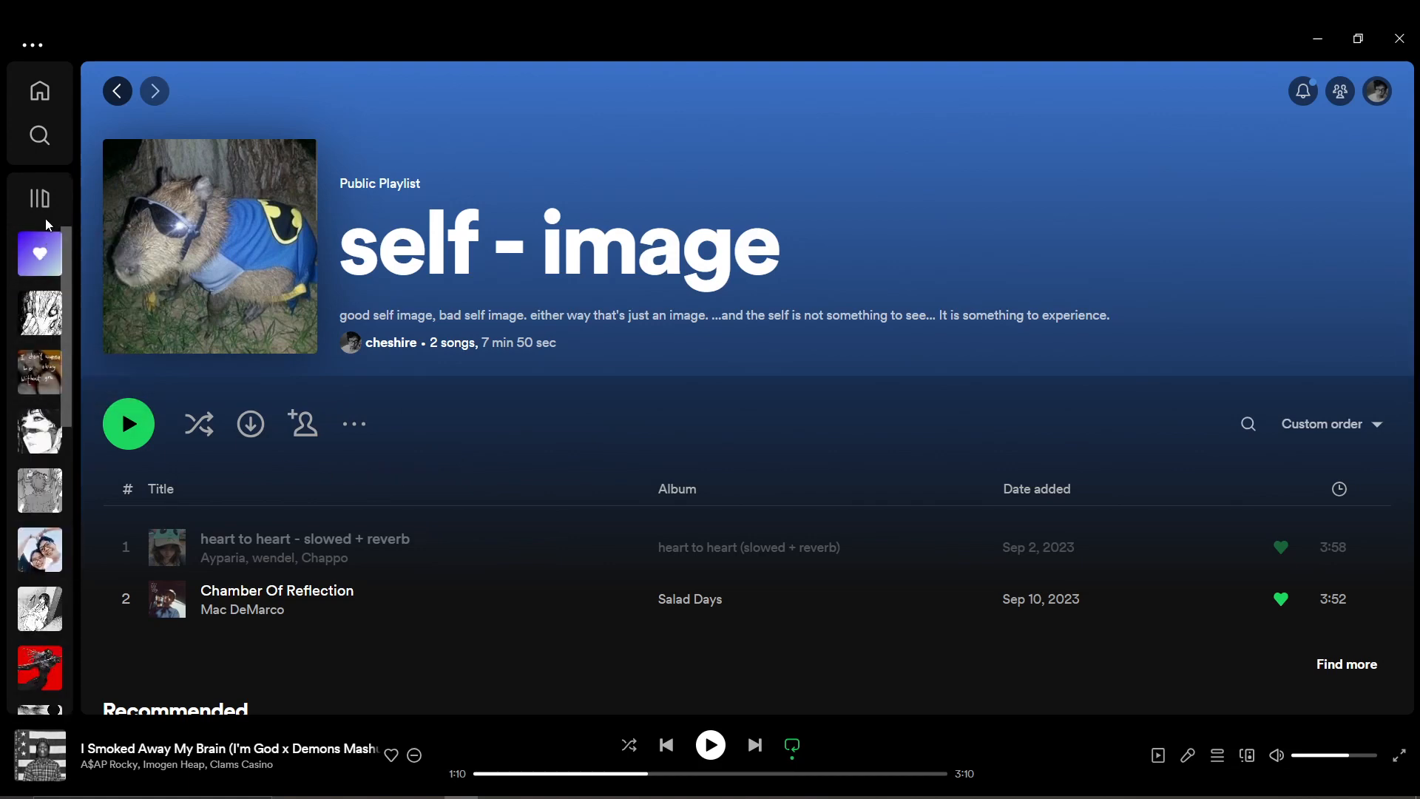
Create 'My Playlist #18', search 'a', and add Agora Hills and Always to it.
left_click(38, 198)
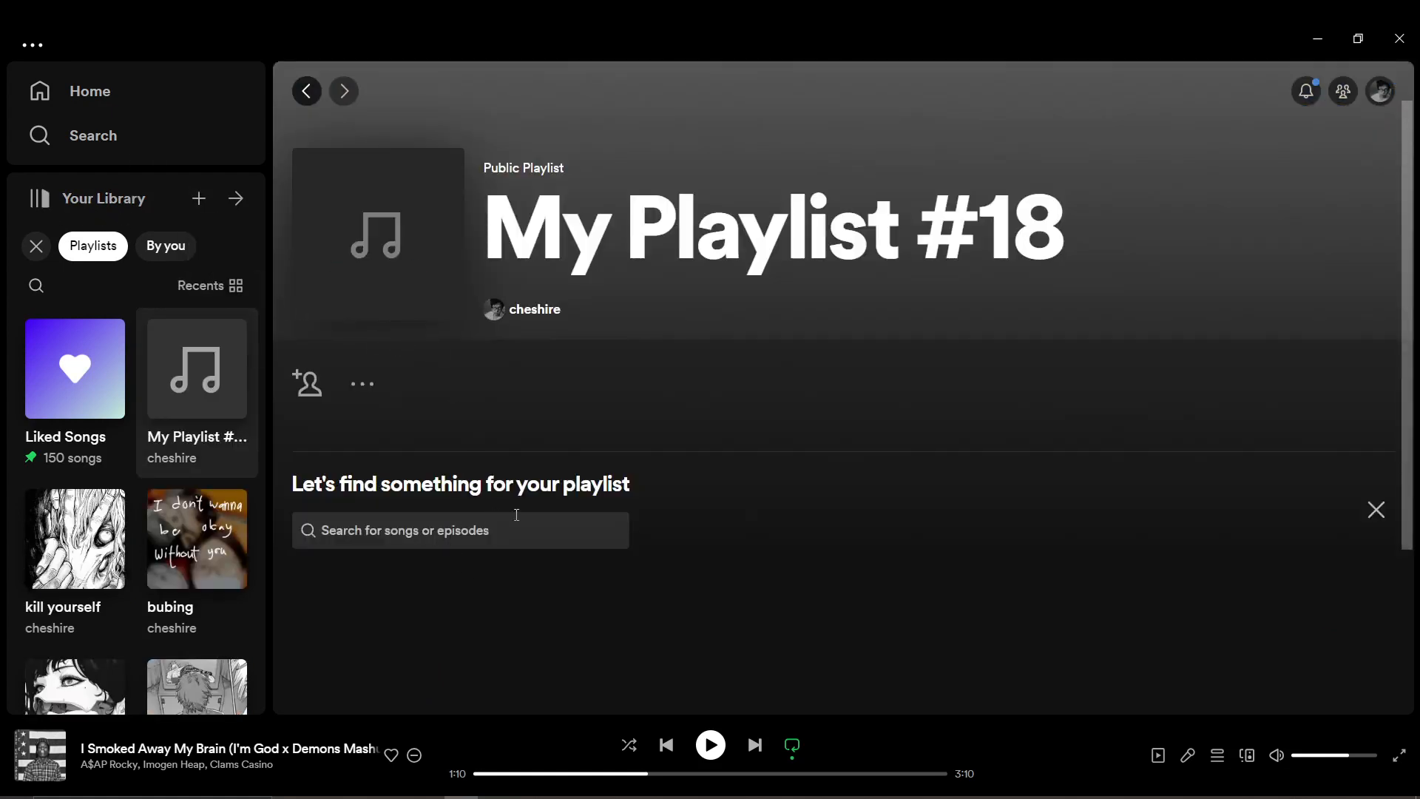
scroll("down", 3)
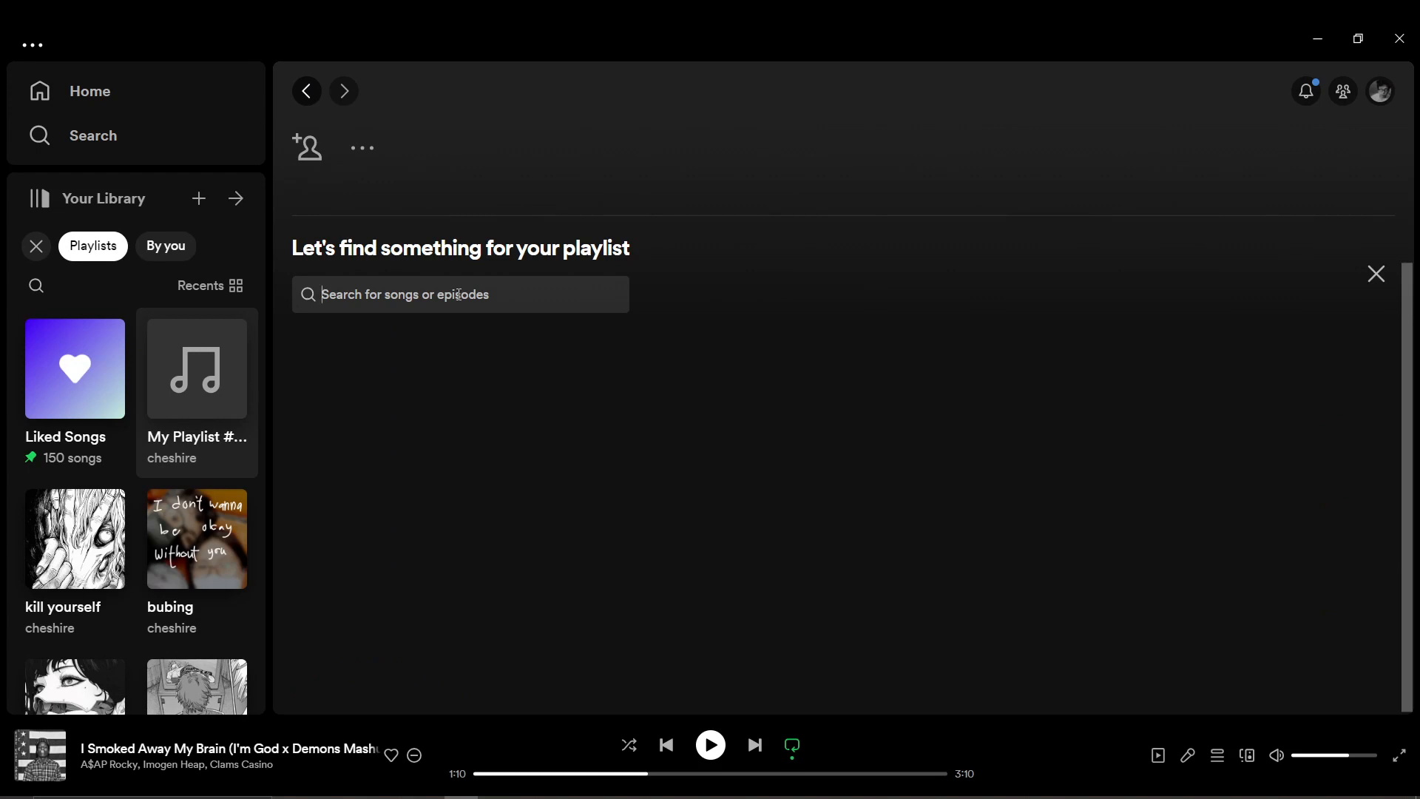
type("a")
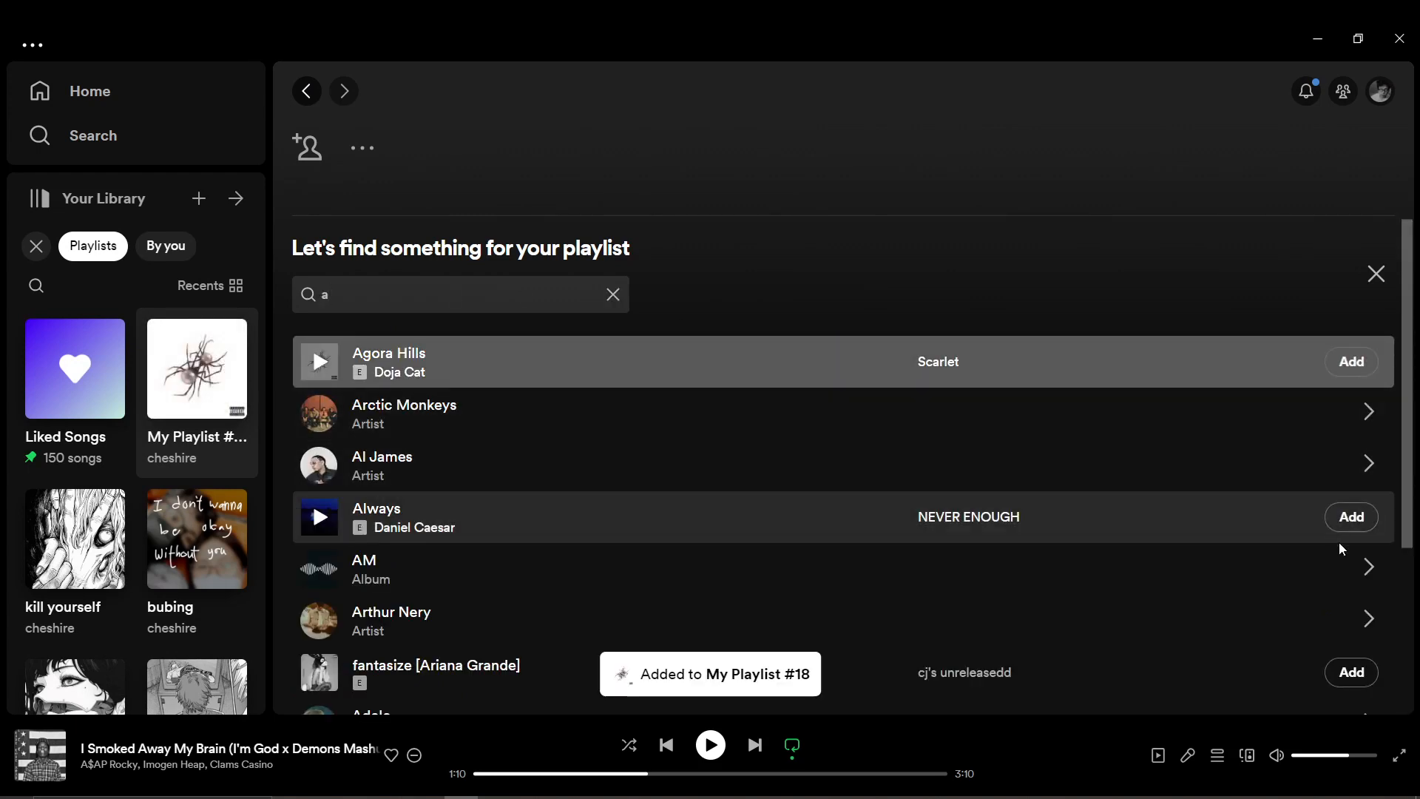
left_click(1374, 274)
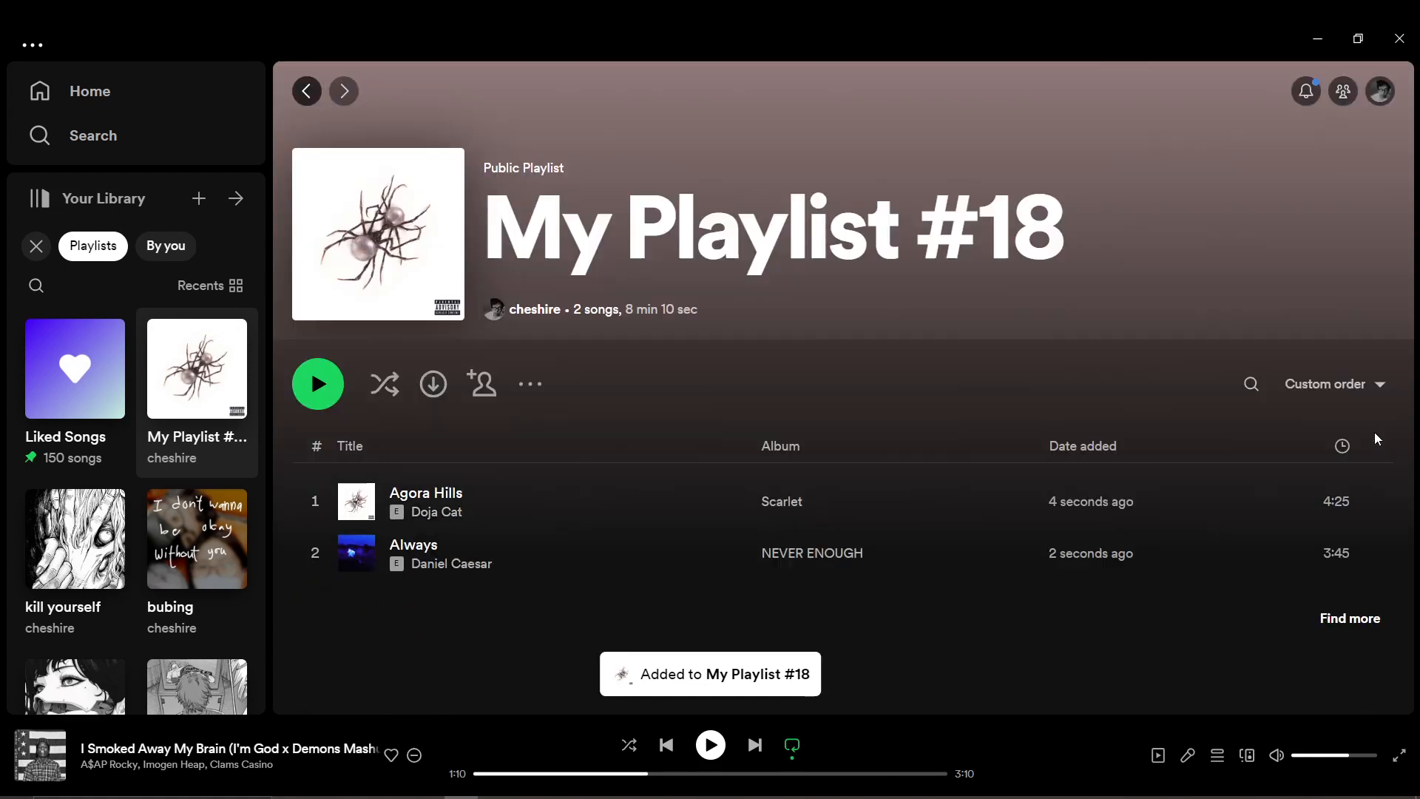
mouse_move(434, 383)
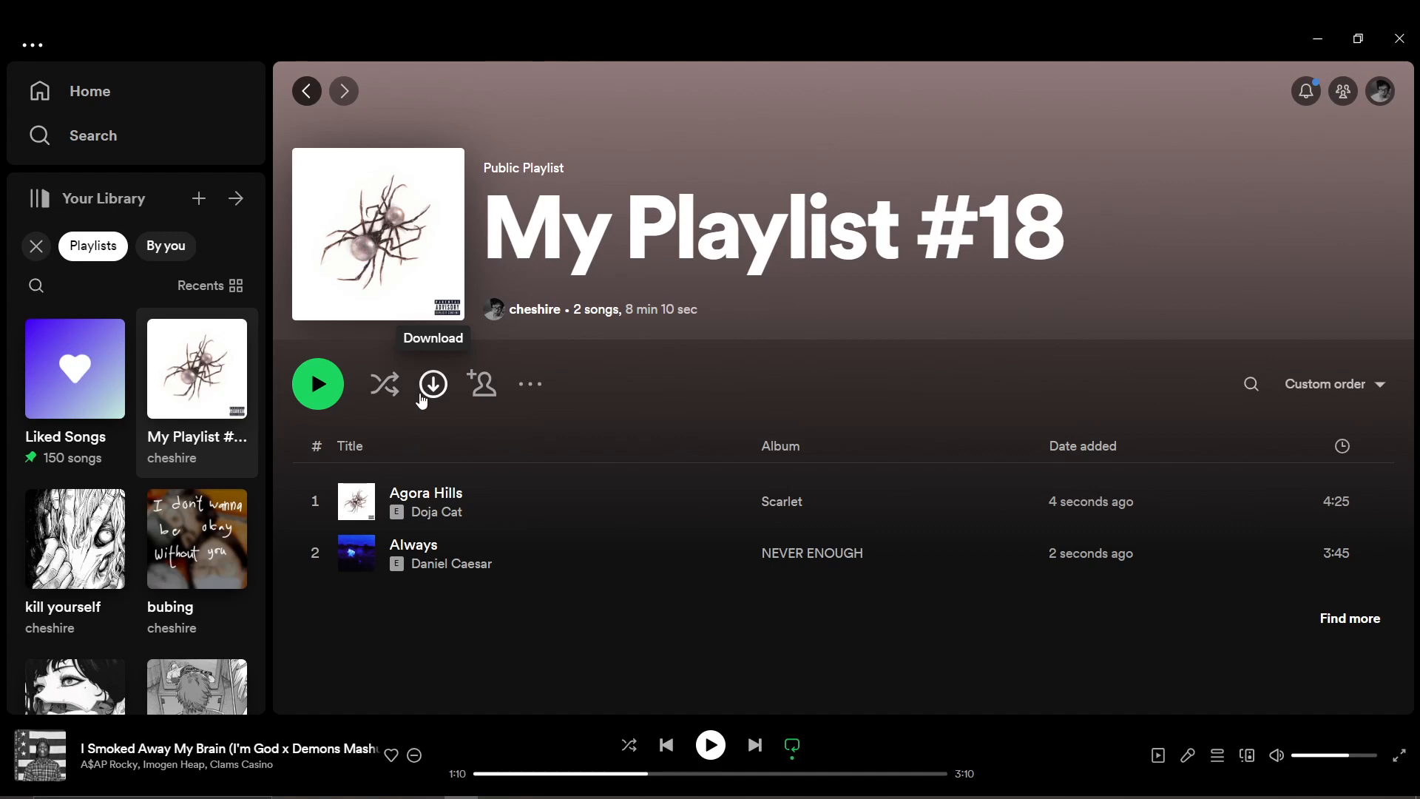
mouse_move(806, 383)
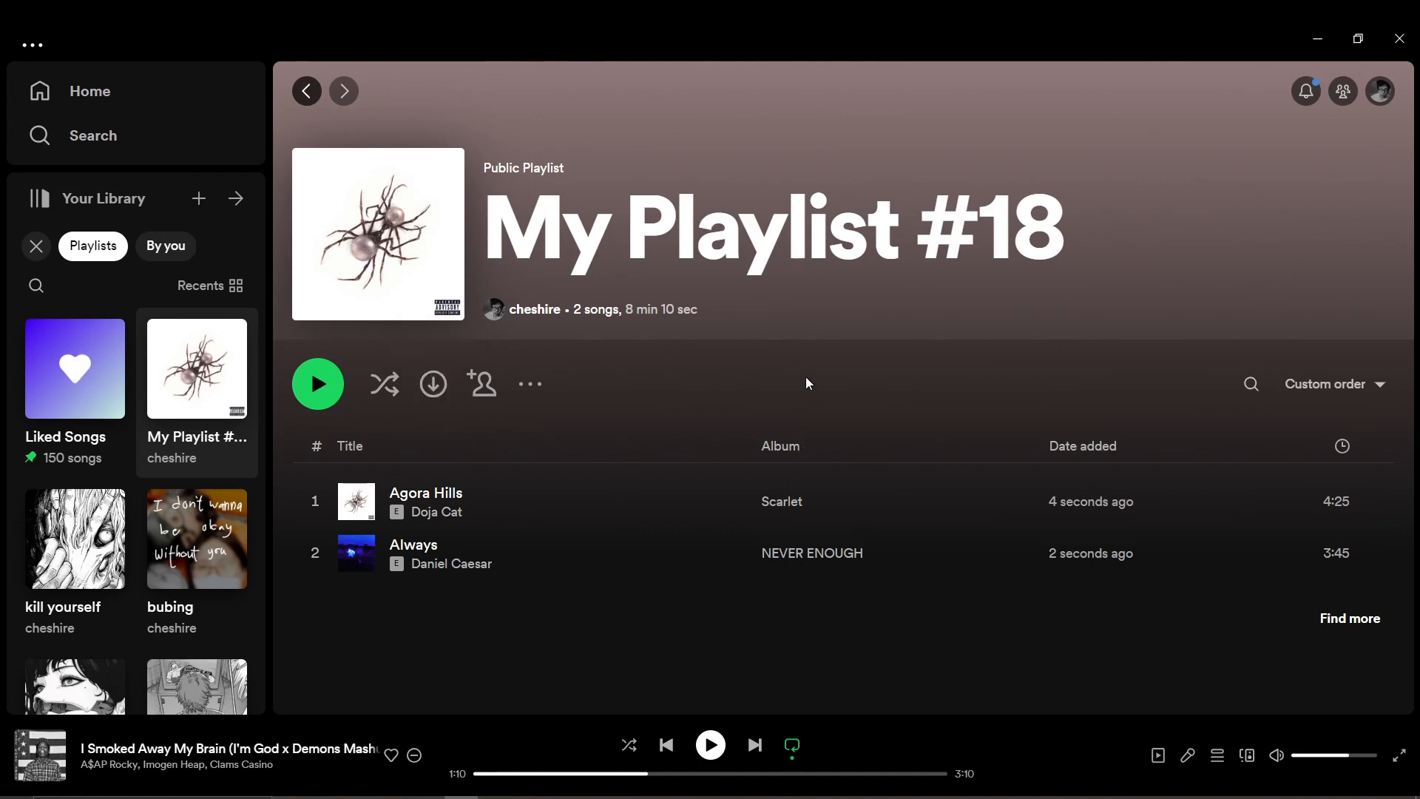